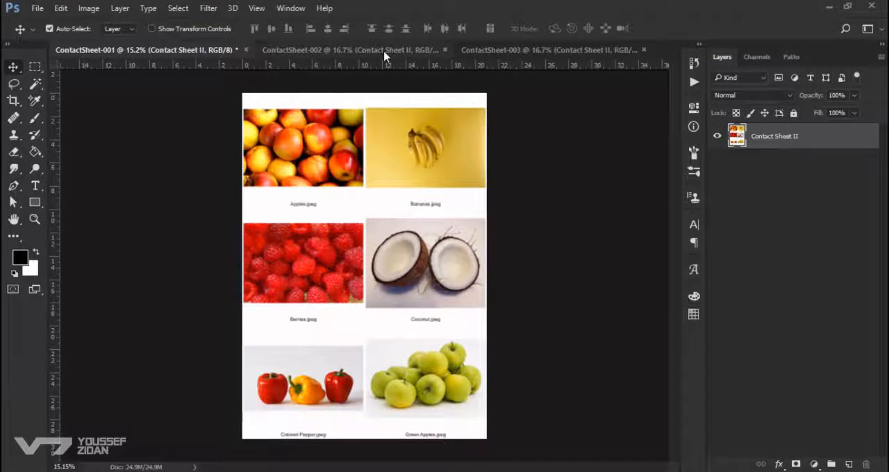
Open the PDF Presentation dialog from File > Automate
{"action": "left_click", "coordinate": [555, 49]}
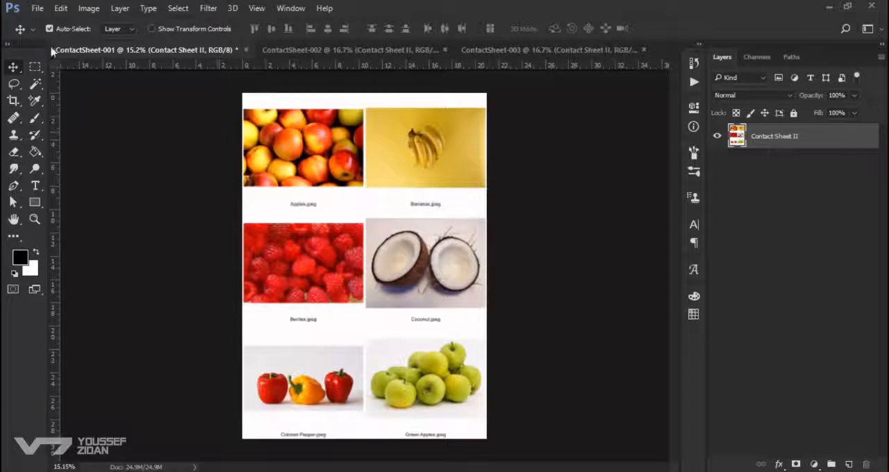
{"action": "left_click", "coordinate": [38, 8]}
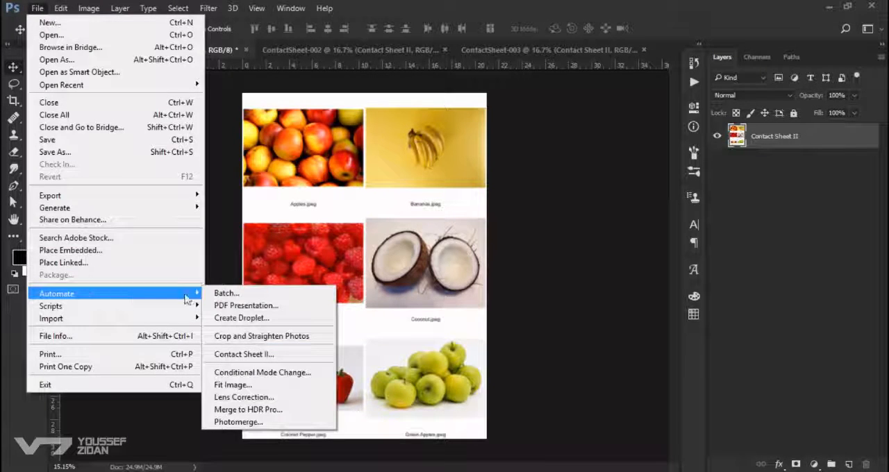
{"action": "left_click", "coordinate": [246, 305]}
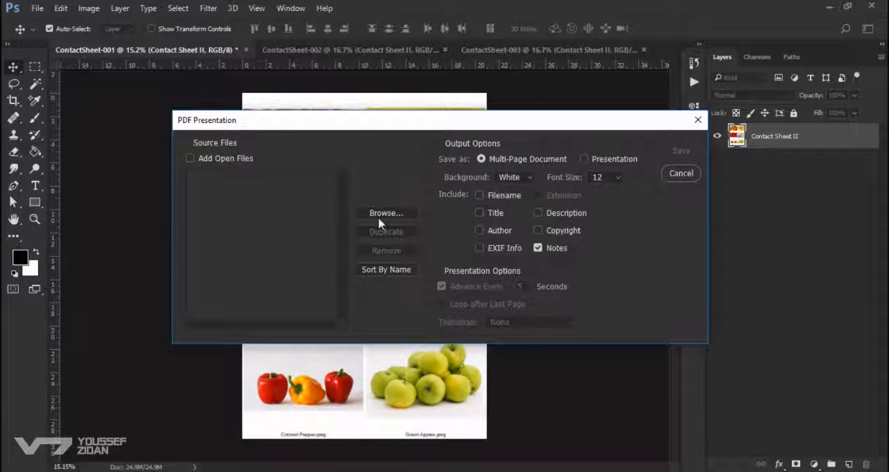
{"action": "mouse_move", "coordinate": [379, 225]}
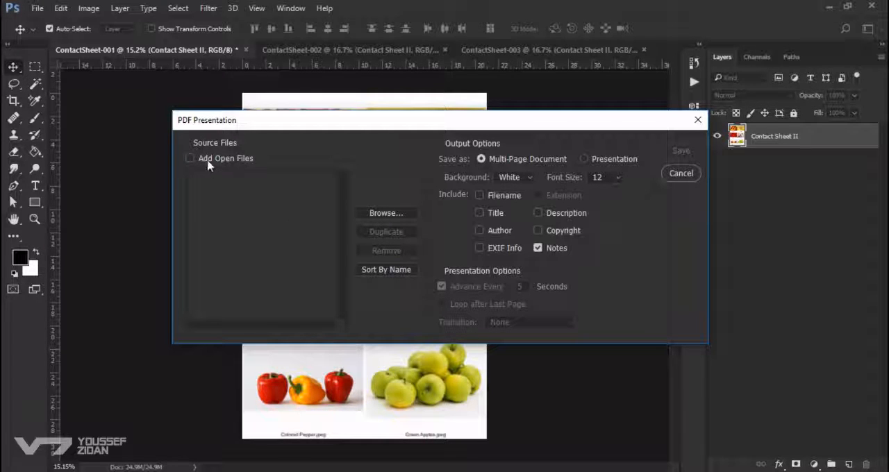
Tick Add Open Files to list ContactSheet-001, -002 and -003 as sources
{"action": "left_click", "coordinate": [190, 159]}
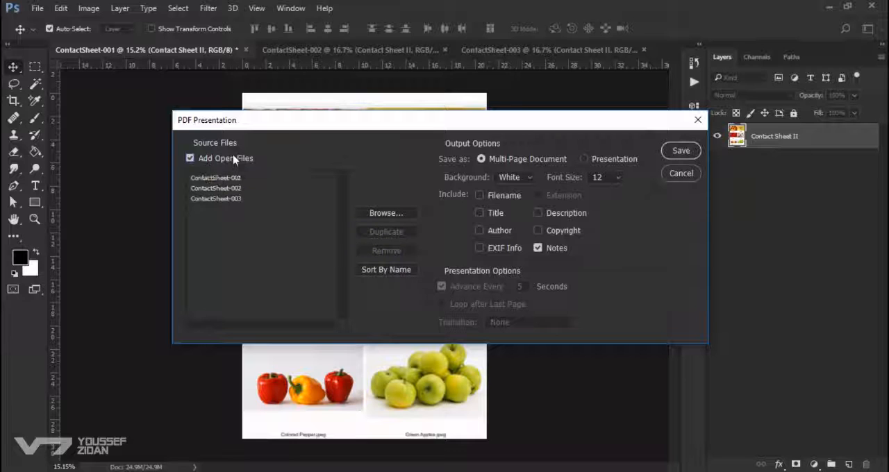
{"action": "mouse_move", "coordinate": [386, 95]}
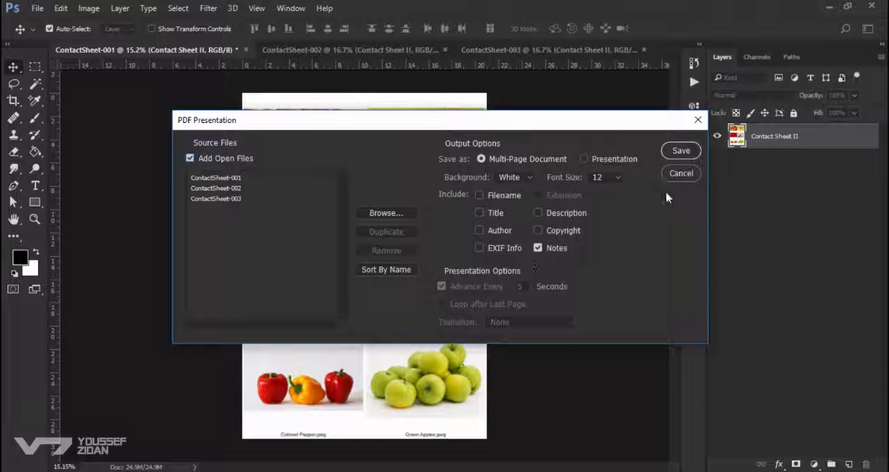
Proceed to the Save As window for the multi-page PDF named 'PDF'
{"action": "left_click", "coordinate": [681, 151]}
{"action": "type", "text": "PDF"}
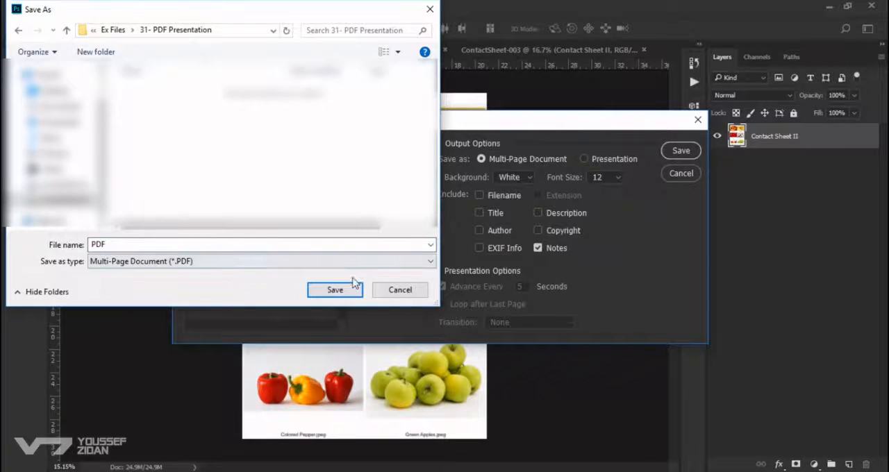
Save the file as 'PDF' and choose the [High Quality Print] Adobe PDF preset
{"action": "left_click", "coordinate": [335, 289]}
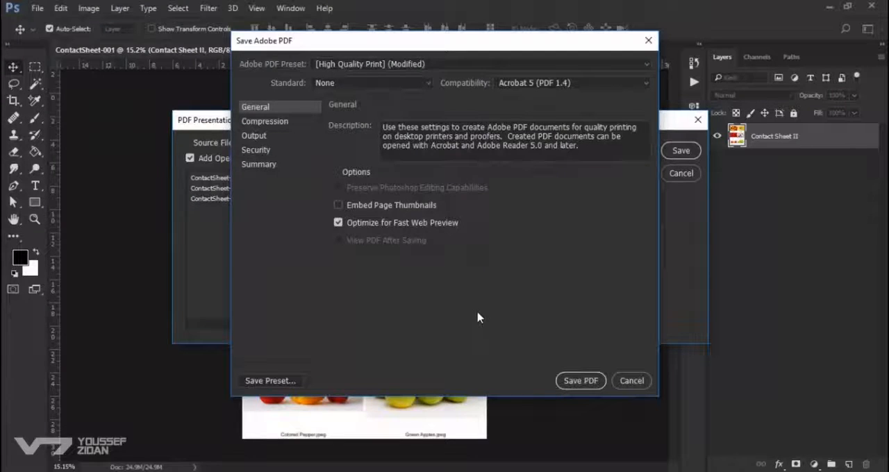
{"action": "mouse_move", "coordinate": [515, 227]}
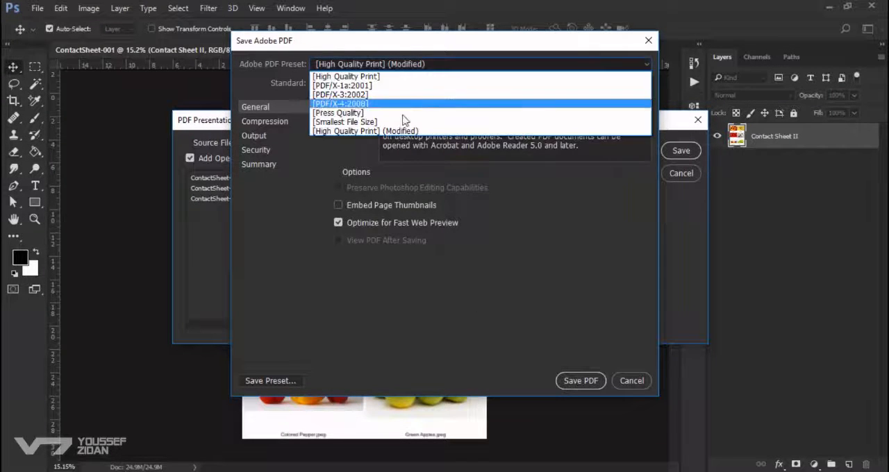
{"action": "left_click", "coordinate": [343, 76]}
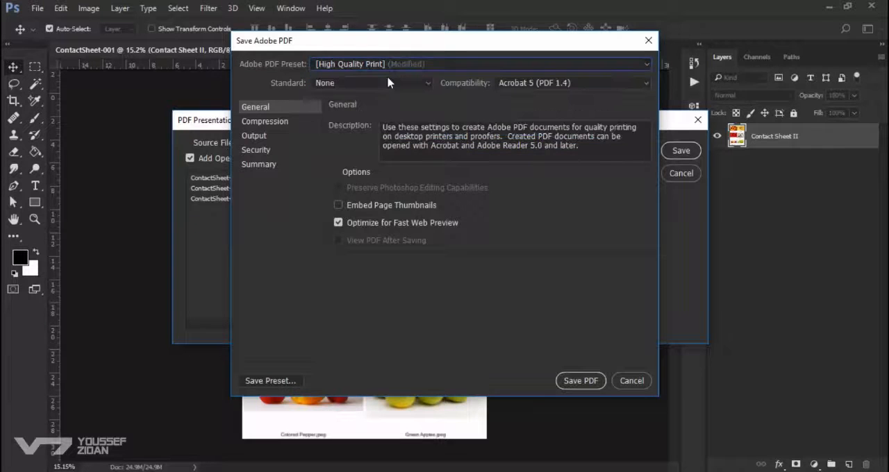
{"action": "mouse_move", "coordinate": [595, 313]}
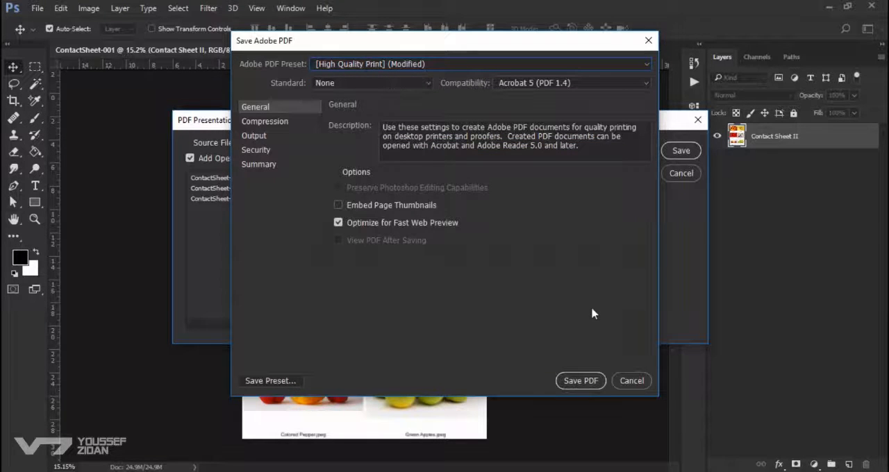
{"action": "mouse_move", "coordinate": [592, 322]}
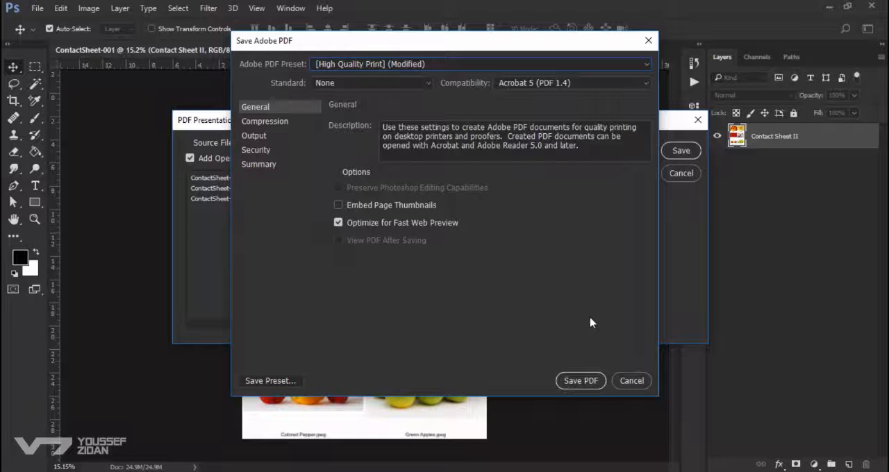